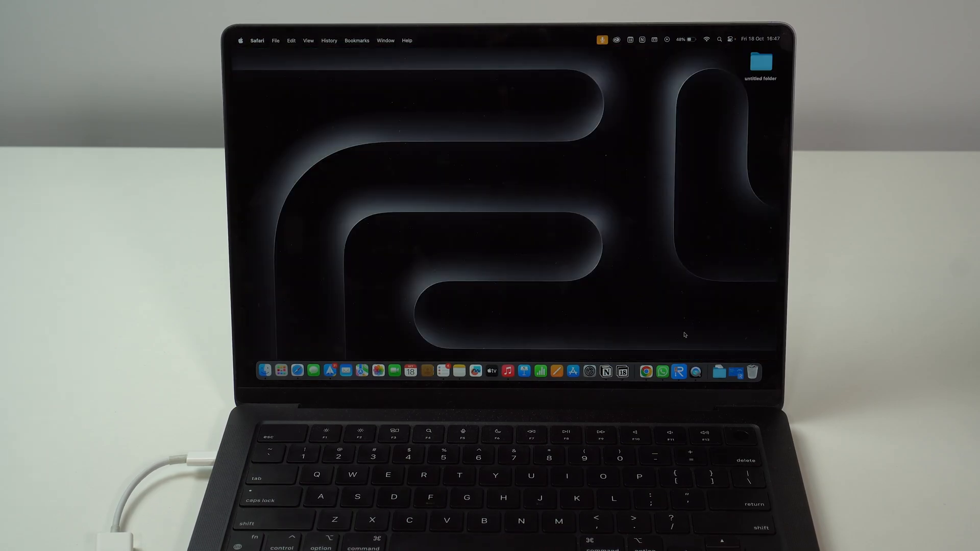
Launch ReiBoot with the iPhone 15 Pro Max connected and dismiss the software update prompt with Not Now
click(692, 371)
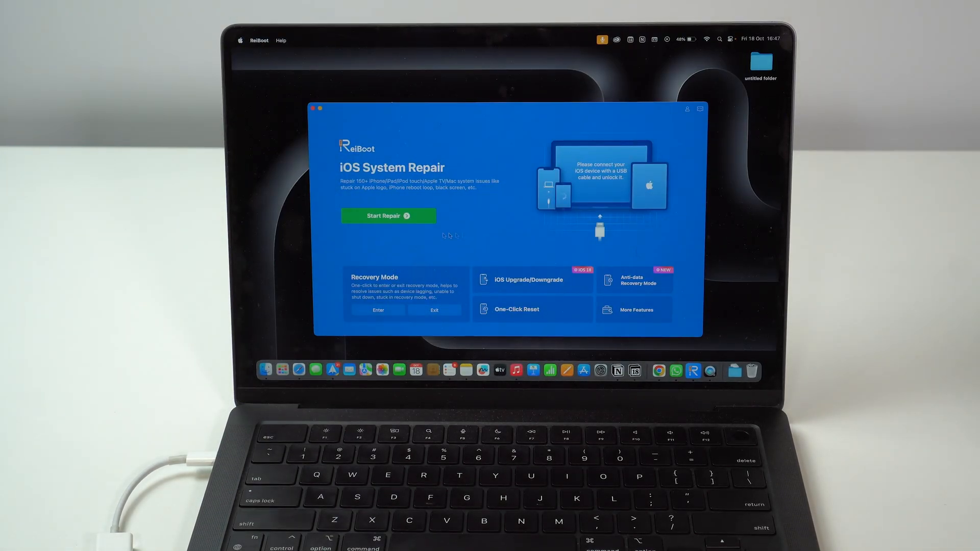
mouse_move(493, 191)
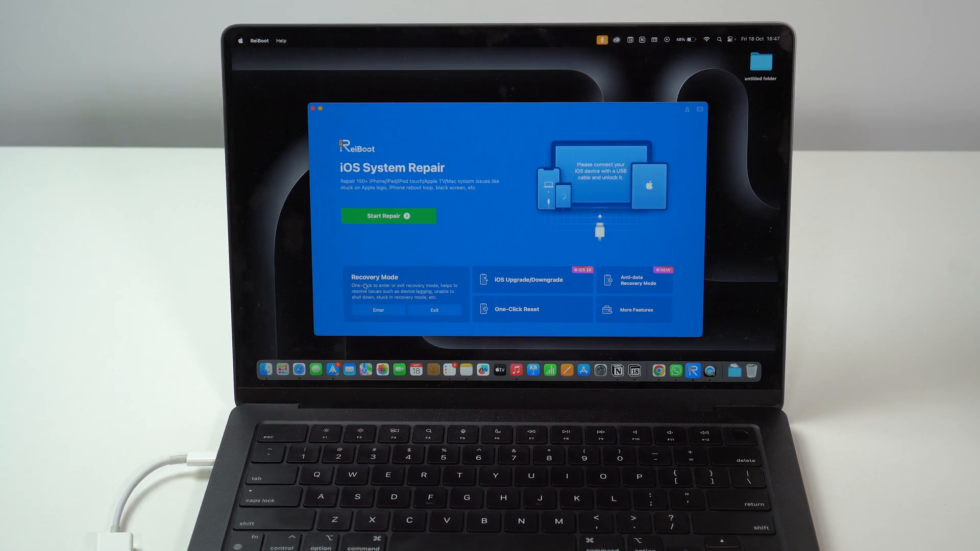
mouse_move(431, 286)
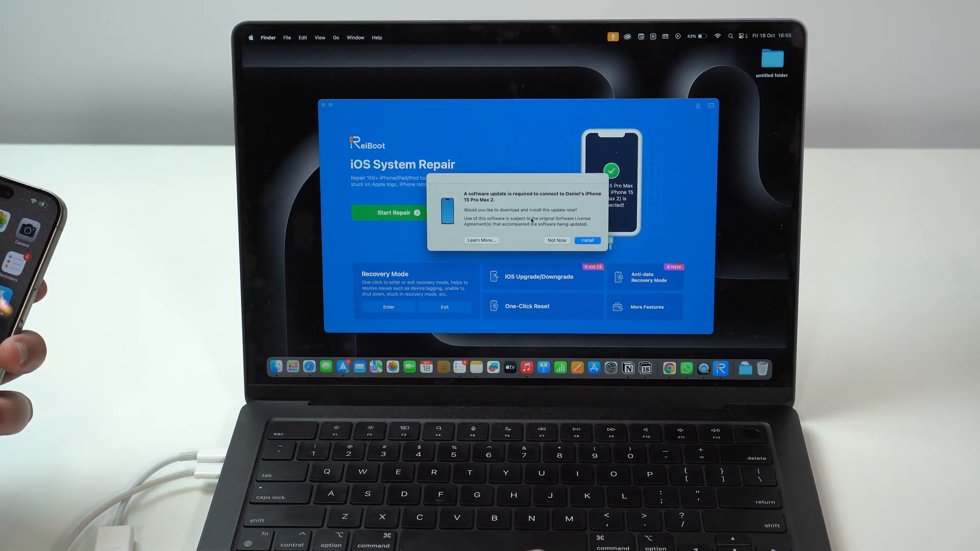
click(555, 240)
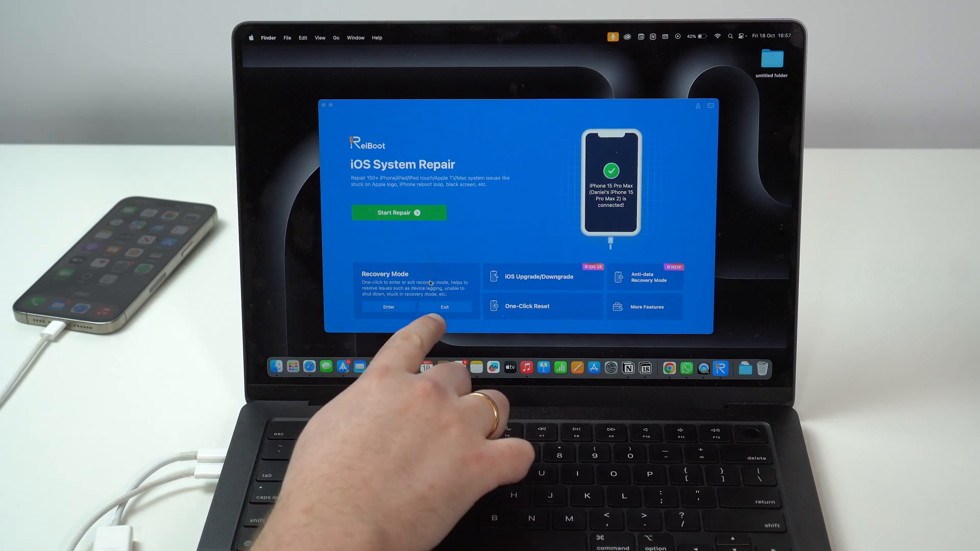
mouse_move(374, 331)
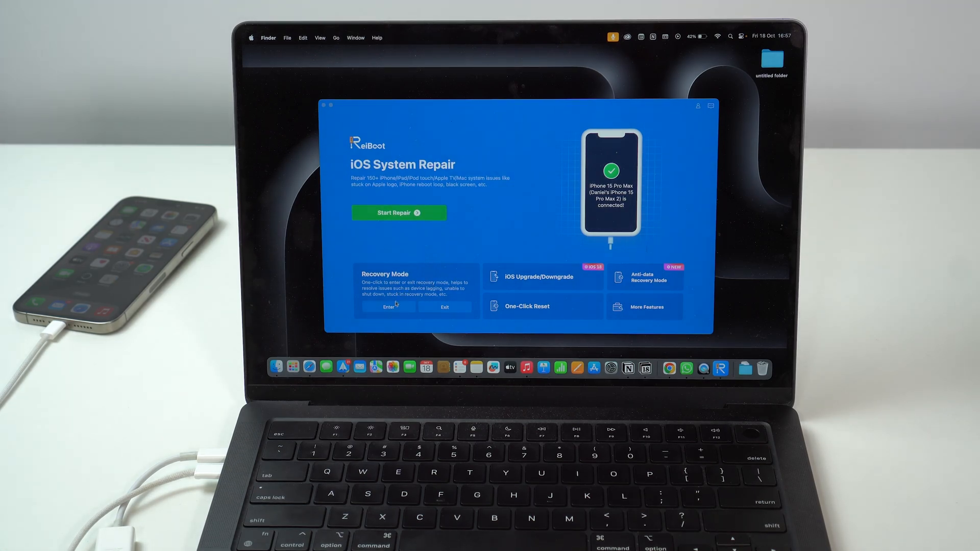
Enter Recovery Mode on the connected iPhone and confirm the success message with OK
click(388, 307)
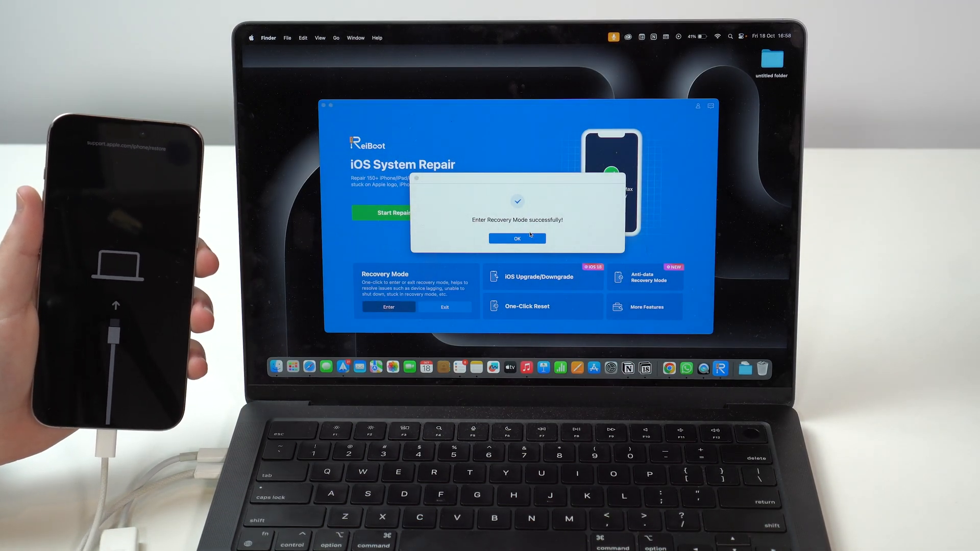
click(516, 238)
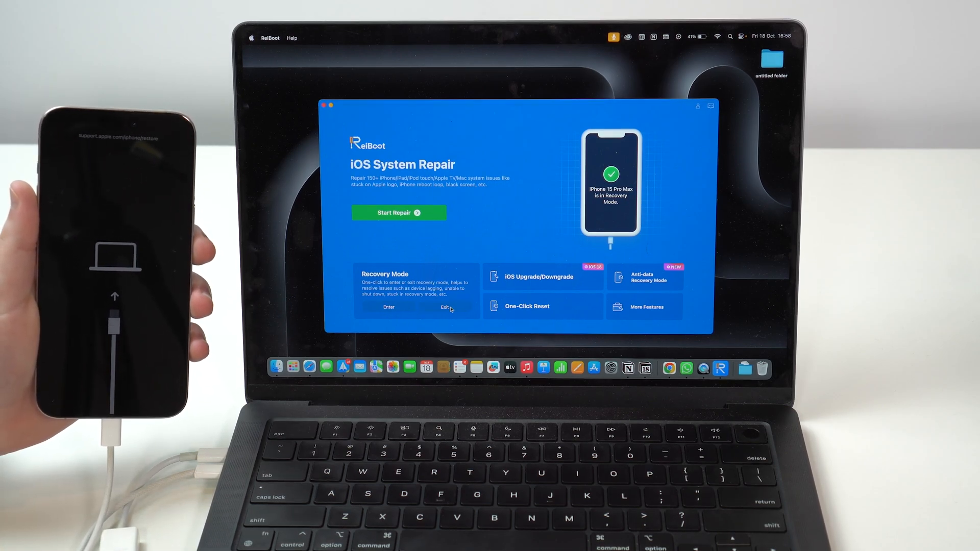
Exit Recovery Mode so the iPhone returns to normal, confirming the success dialog with Yes
click(445, 307)
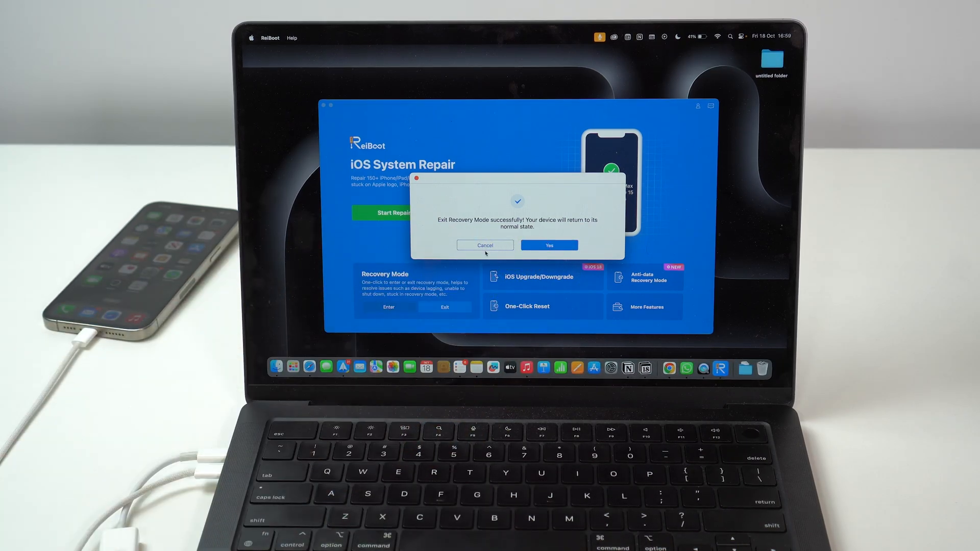
click(548, 245)
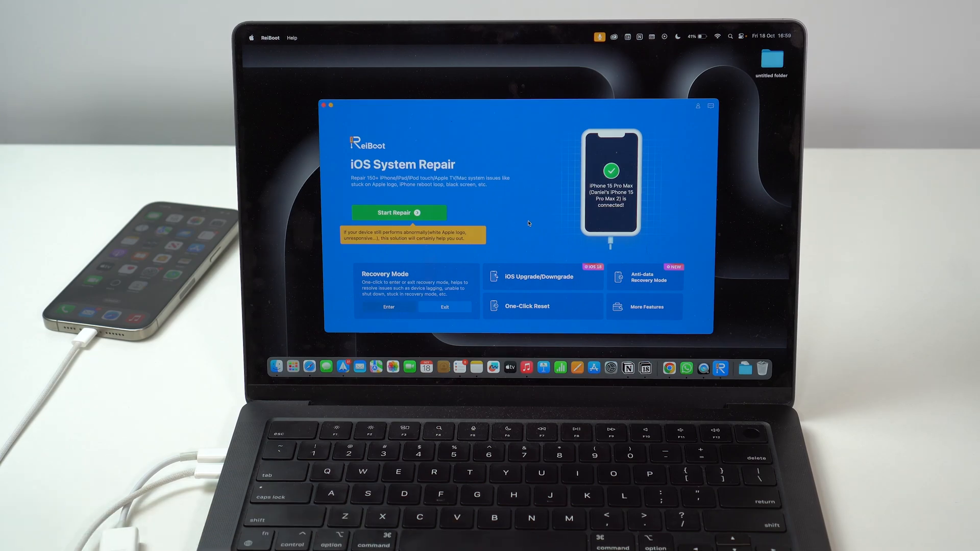